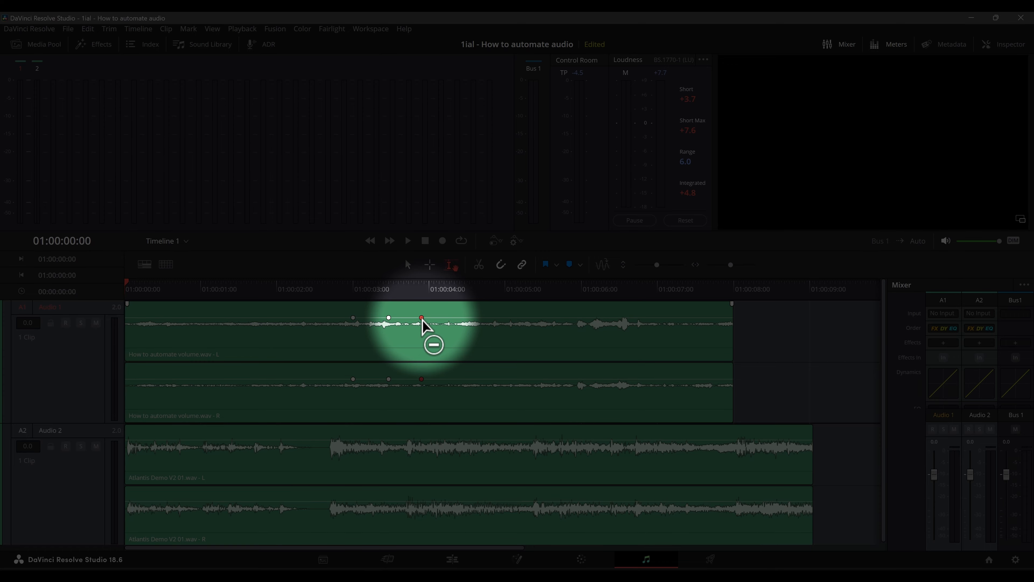
Step: Remove the volume keyframe near the four-second mark from the Audio 1 clip
{"action": "left_click", "coordinate": [407, 241]}
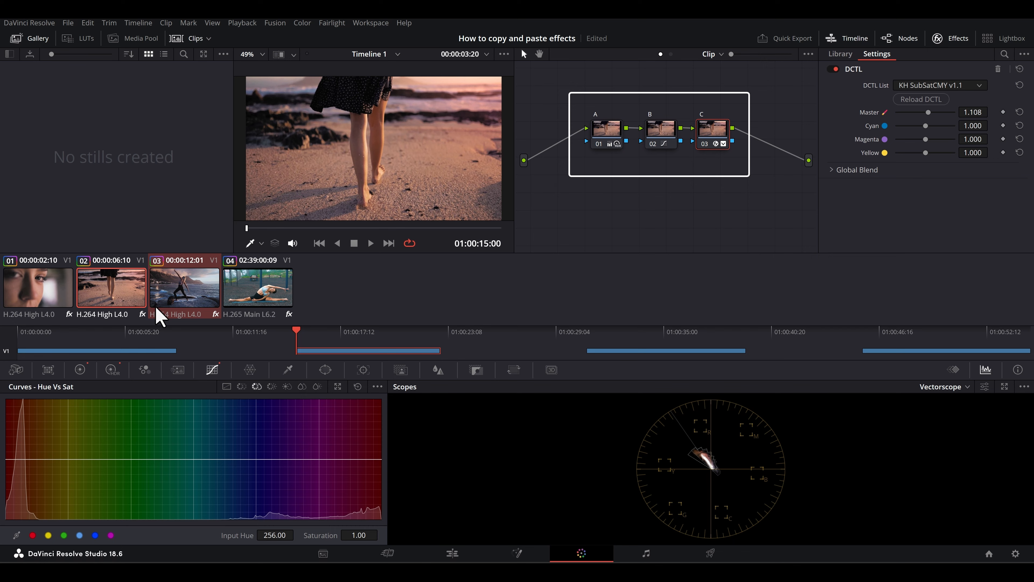
Step: Select clip 01, then clip 03 (the yoga shot) to copy the X, Y and C nodes onto it
{"action": "left_click", "coordinate": [38, 289]}
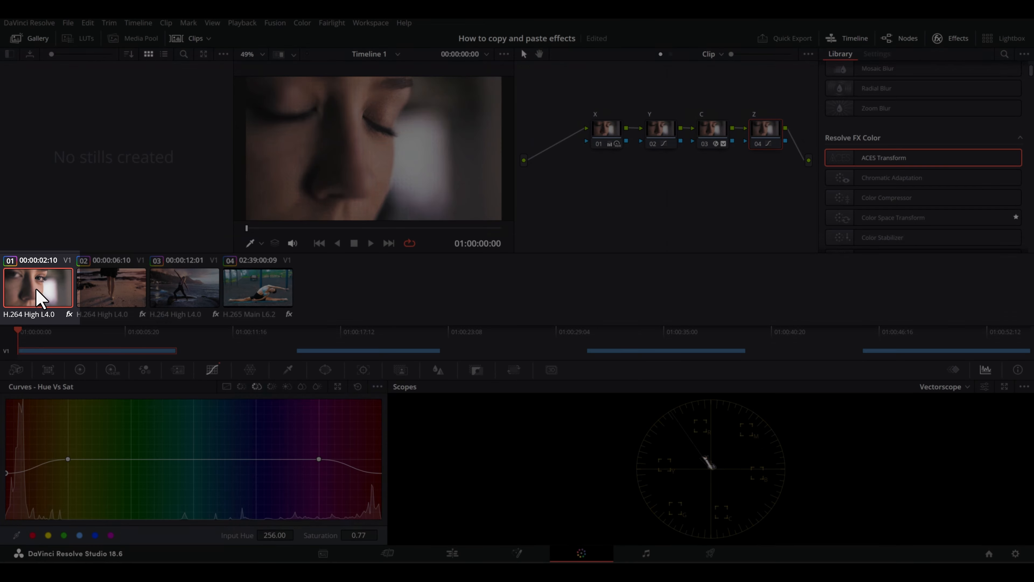
{"action": "left_click", "coordinate": [185, 289]}
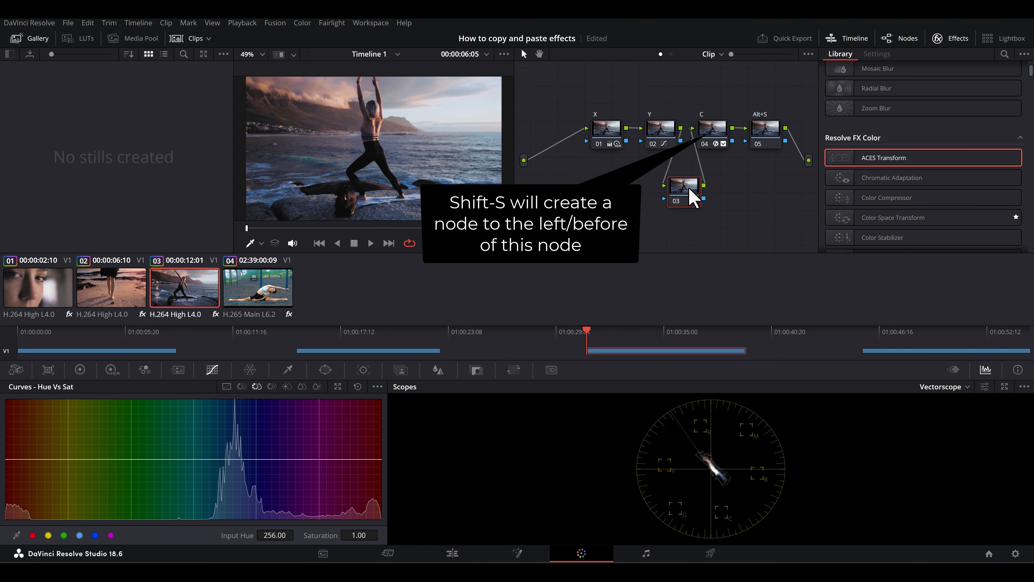